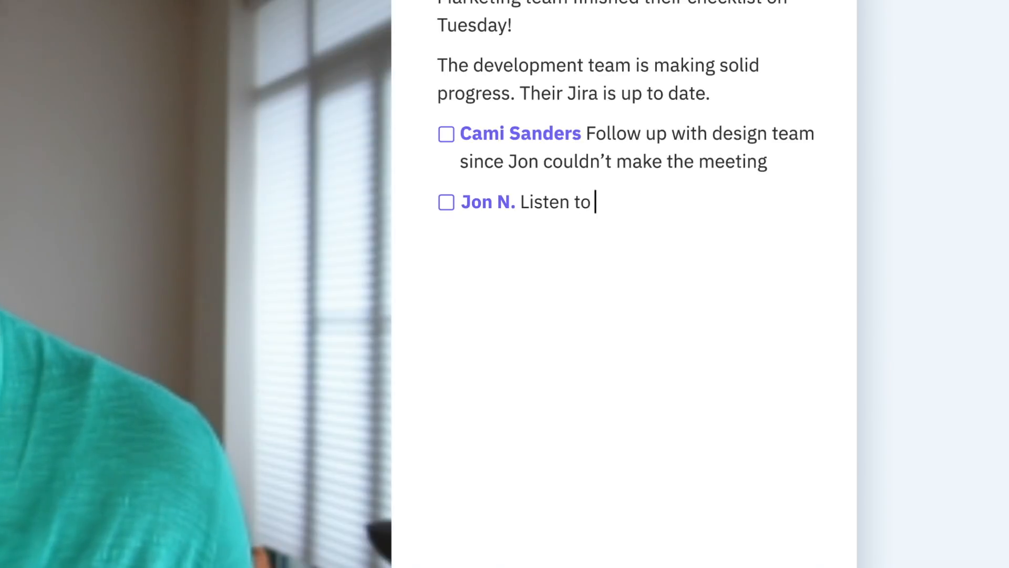
Complete the action-item note with 'this #idea, thoughts?' after 'Listen to'.
text(this #idea, thoughts?)
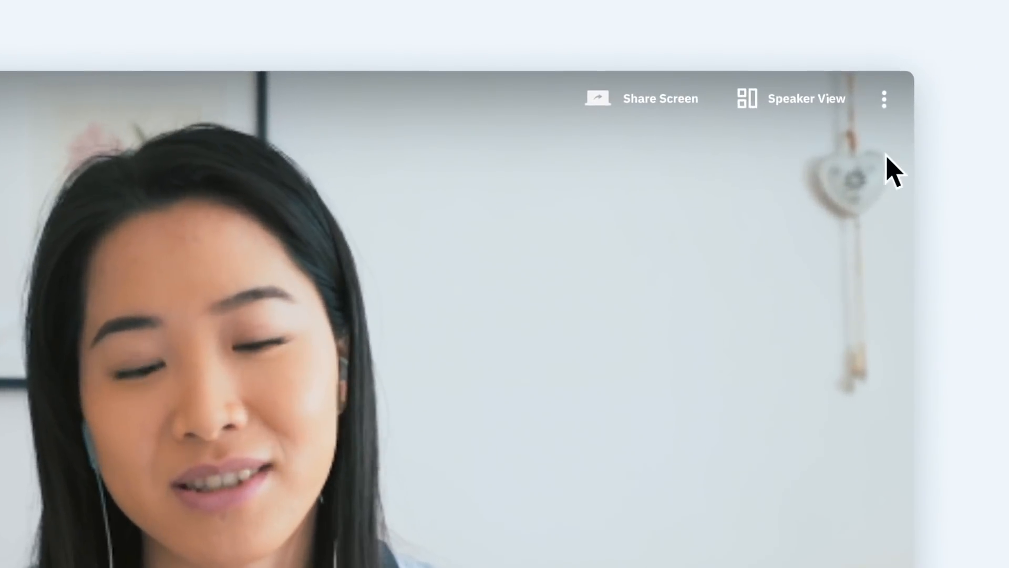
Open the three-dot overflow menu showing Privacy, Delete Meeting and Need Help.
click(883, 98)
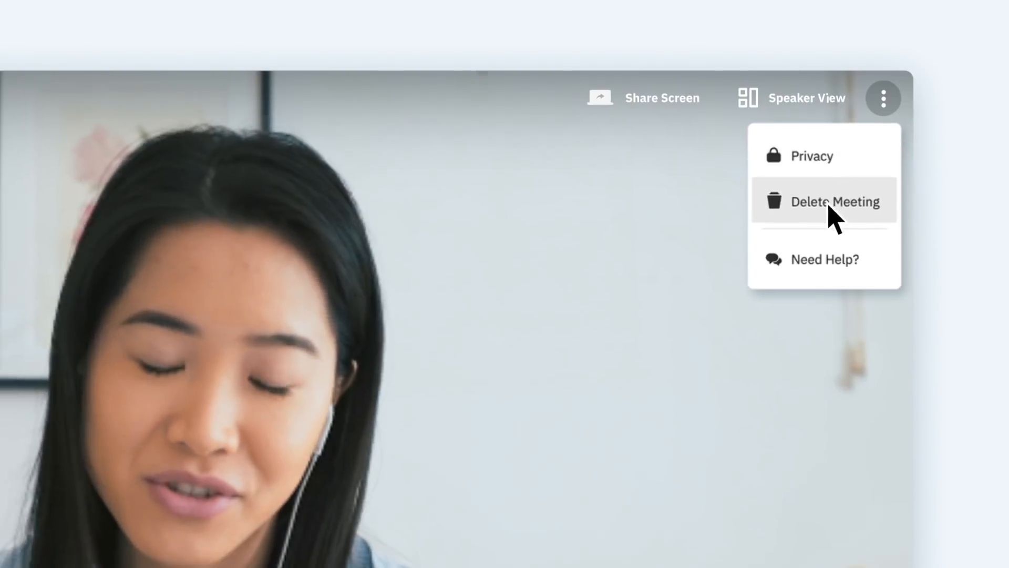